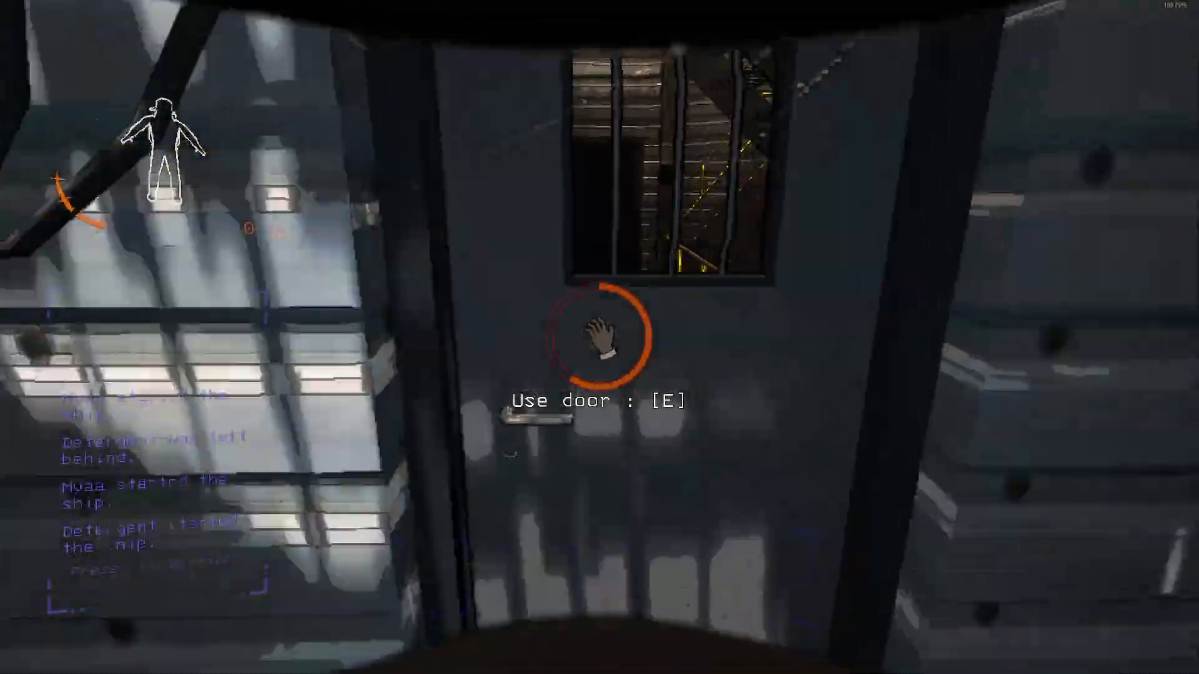
key(e)
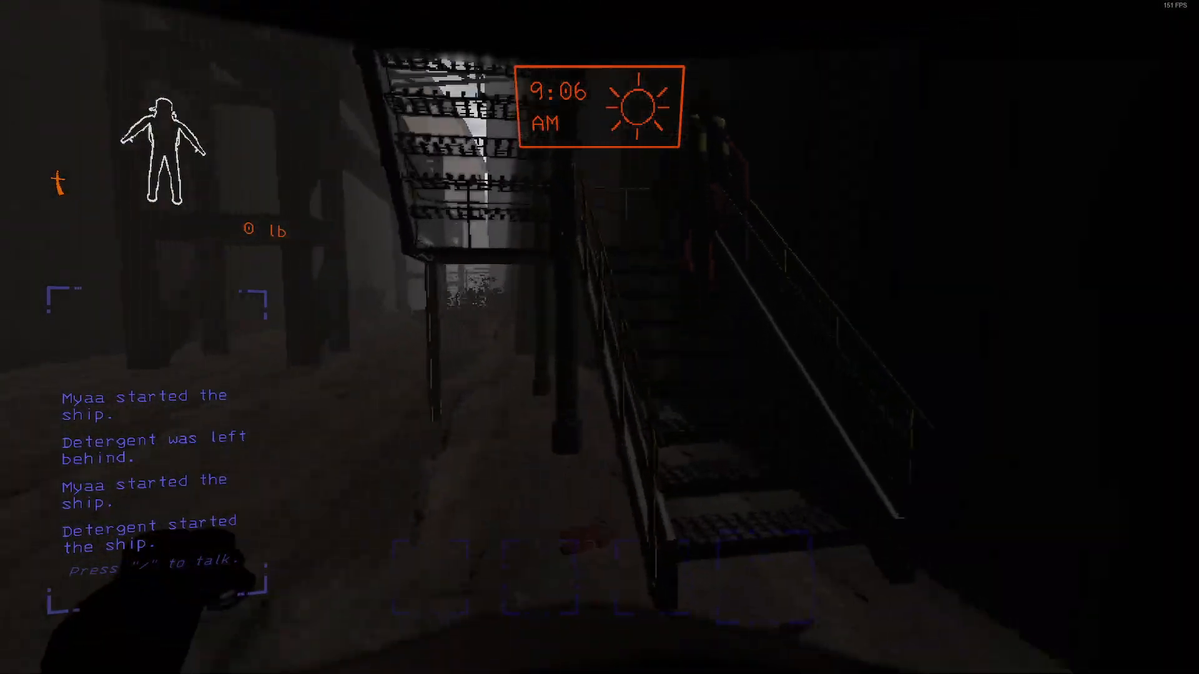
mouse_move(599, 337)
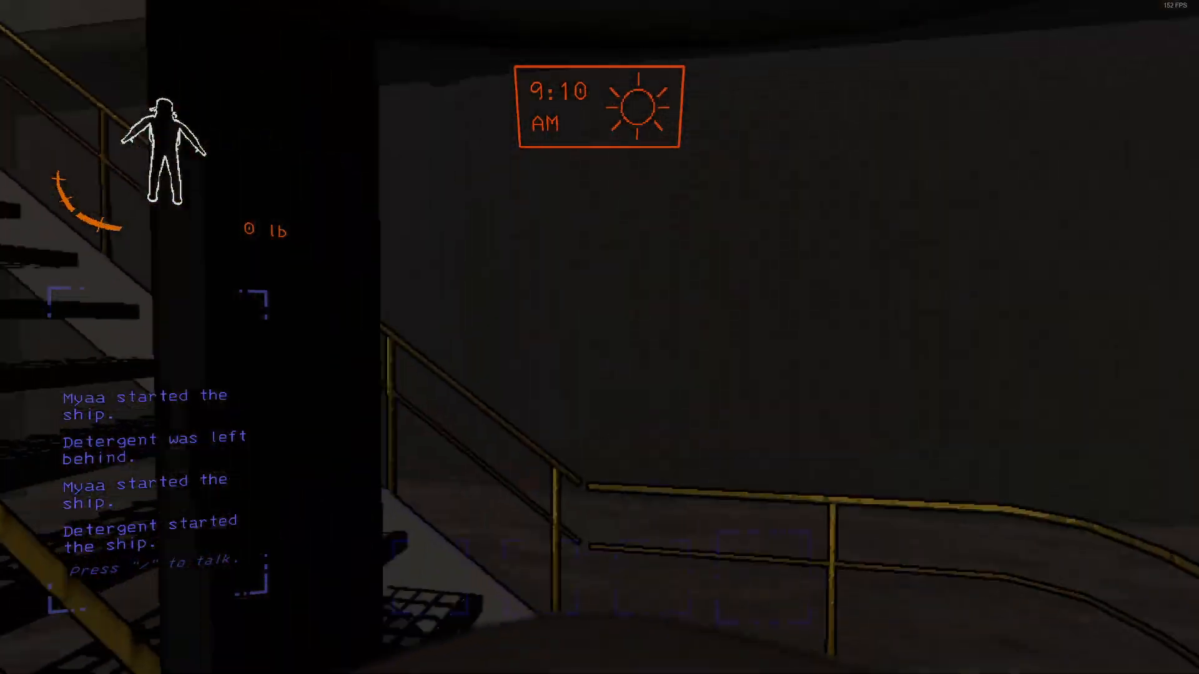